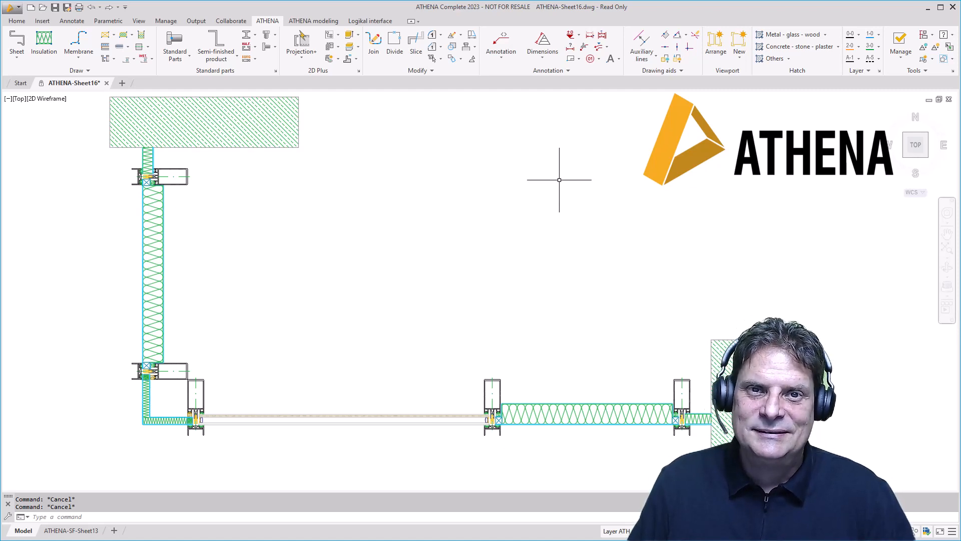
mouse_move(637, 165)
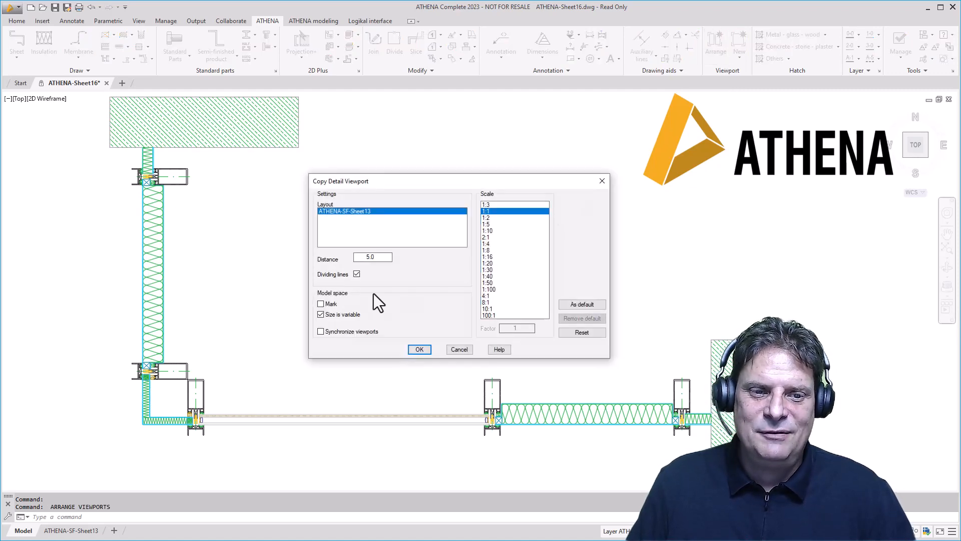
Enable Mark and Synchronize viewports for layout ATHENA-SF-Sheet13 and confirm the Copy Detail Viewport dialog
click(321, 303)
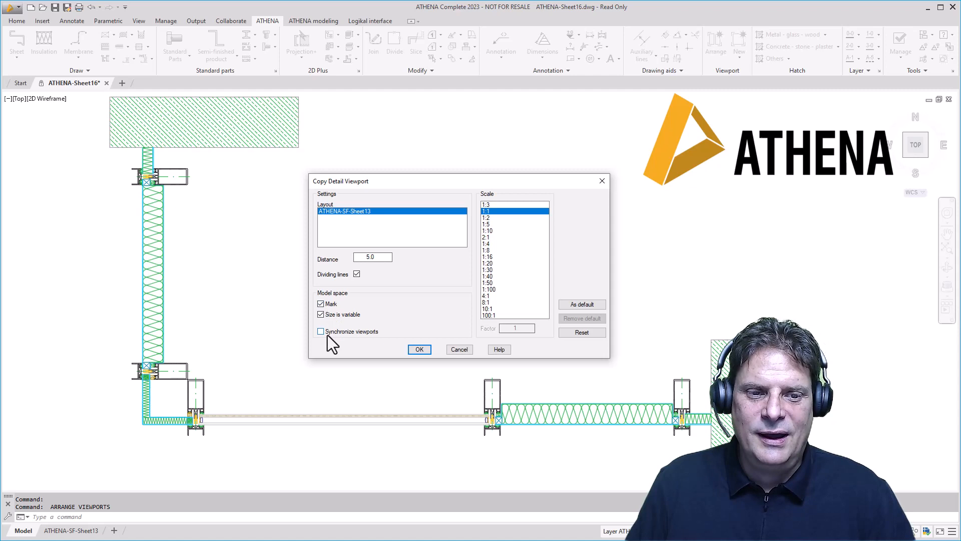
click(320, 332)
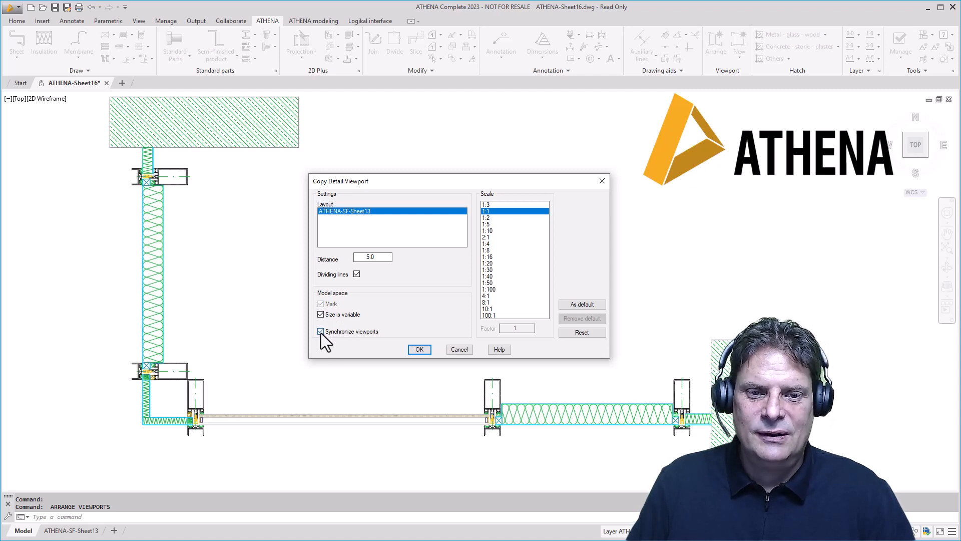
mouse_move(421, 348)
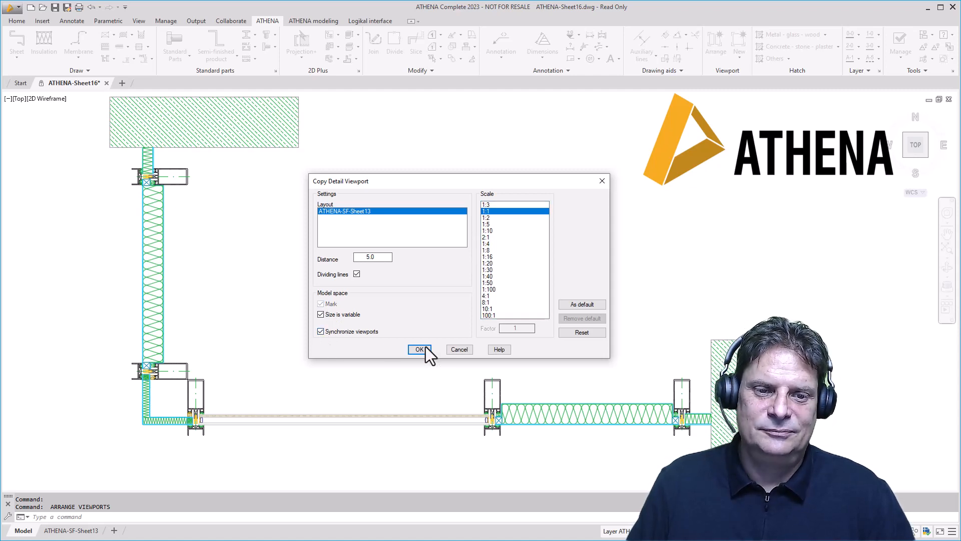
click(420, 349)
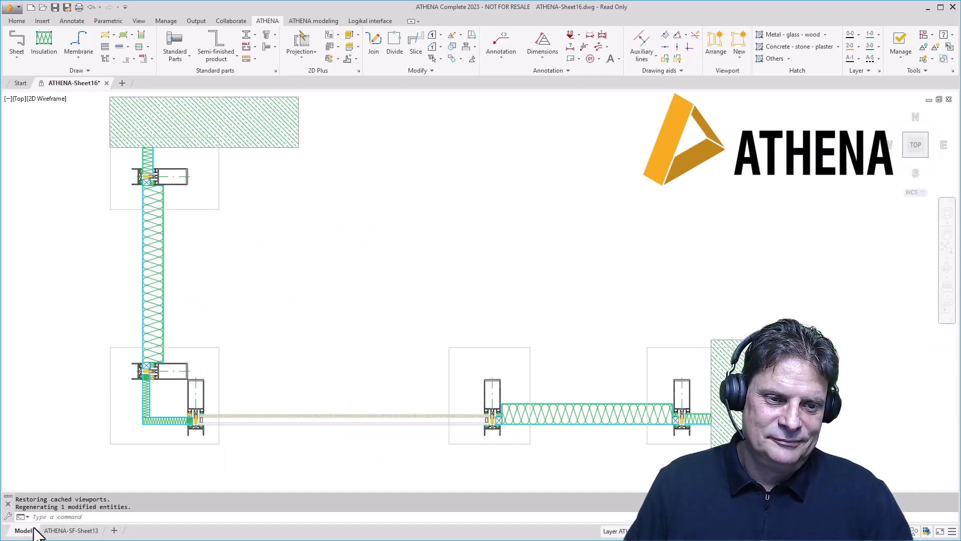
Switch to the ATHENA-SF-Sheet13 layout and stretch the upper detail viewport taller
click(16, 21)
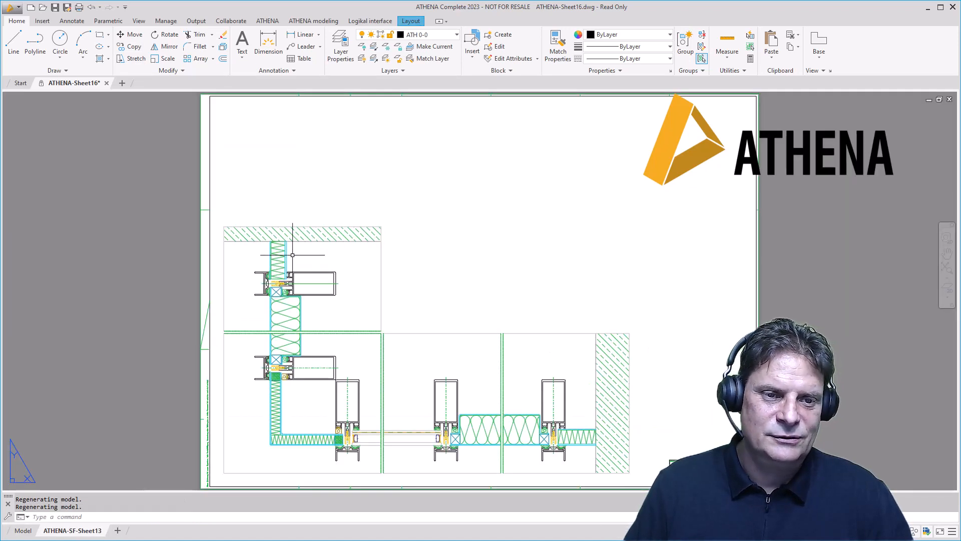
click(131, 58)
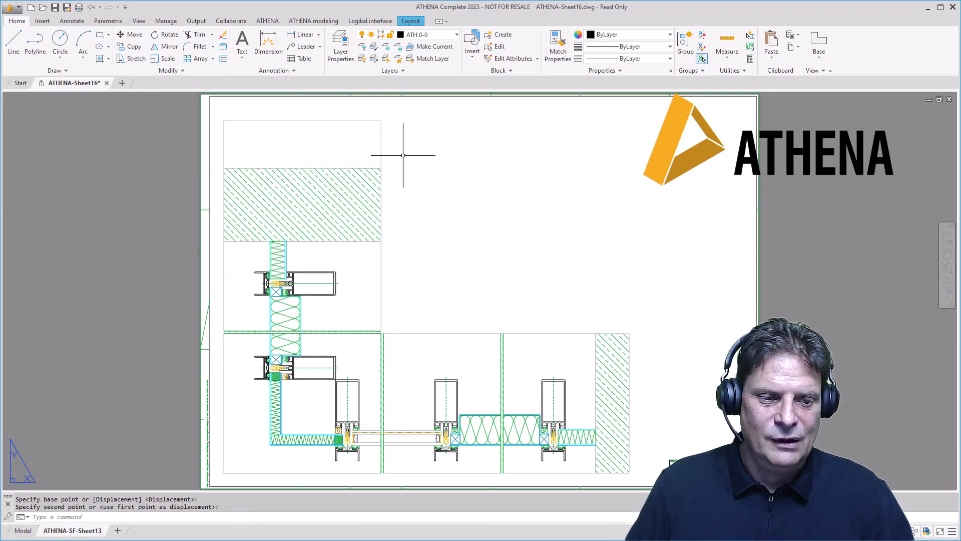
Return to model space via the Model tab to reposition a detail frame
click(19, 530)
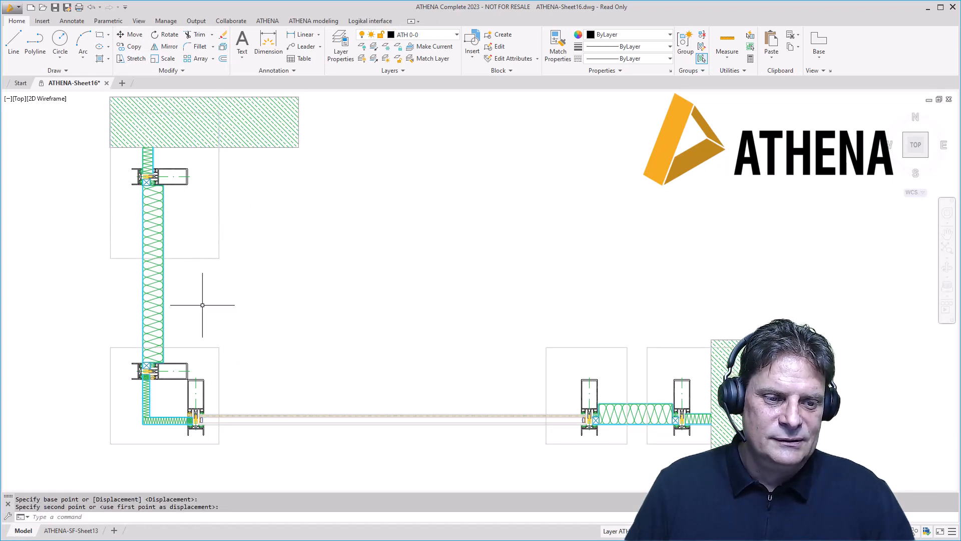
mouse_move(68, 531)
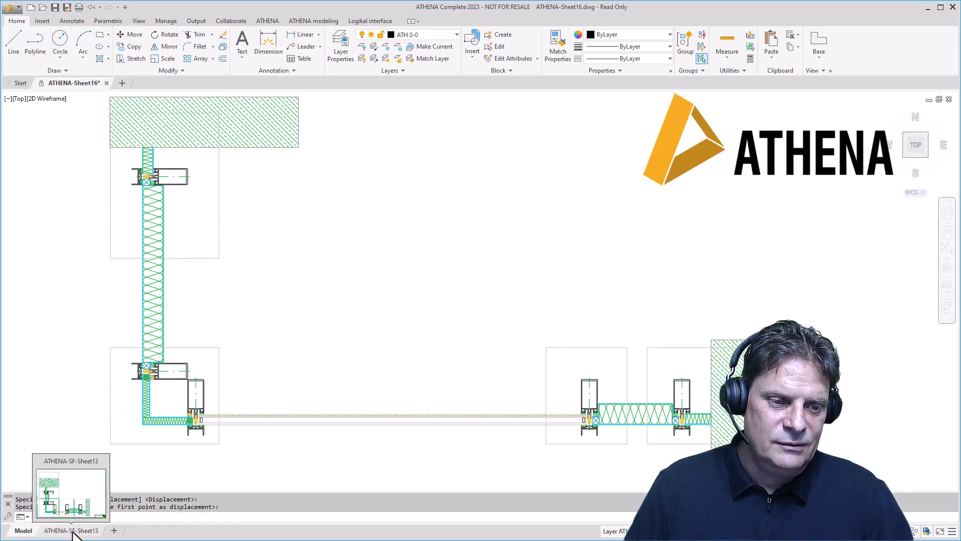